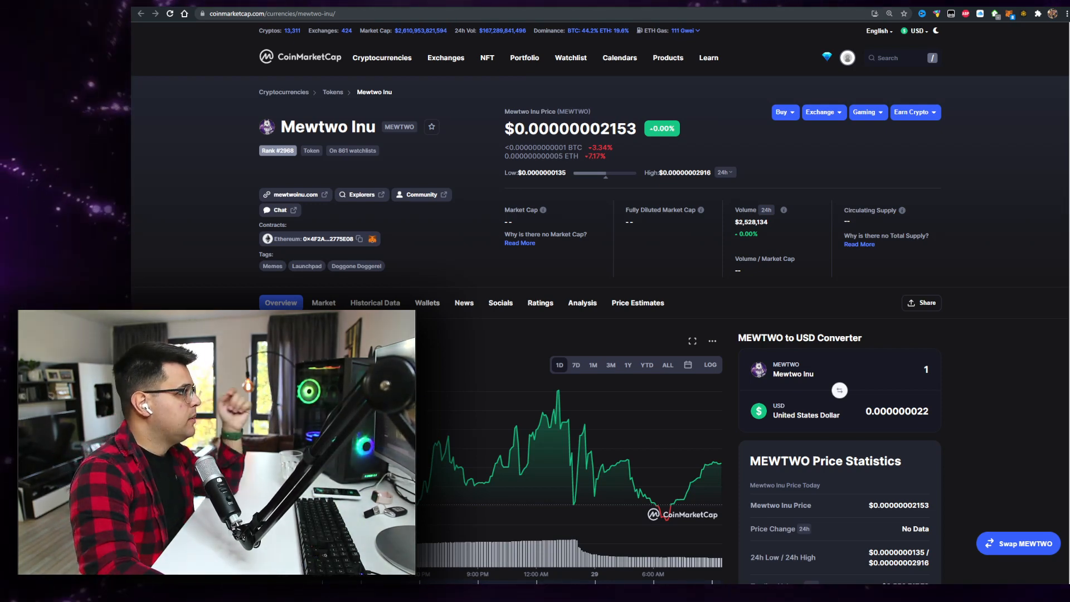
Browse down the token page's chart area, then follow the mewtwoinu.com link to the official website.
scroll(down, 3)
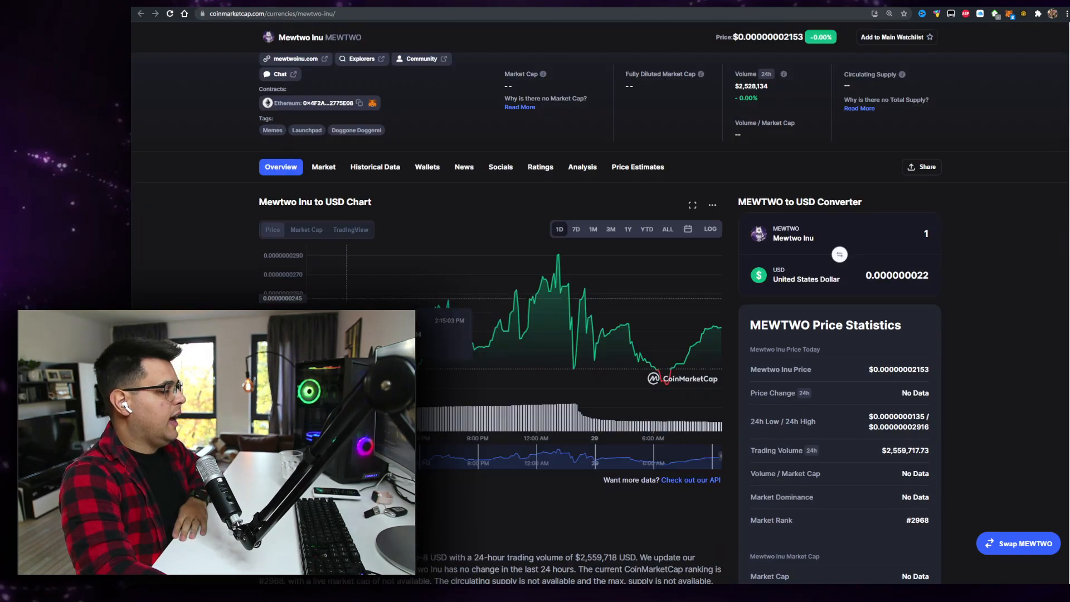
scroll(down, 3)
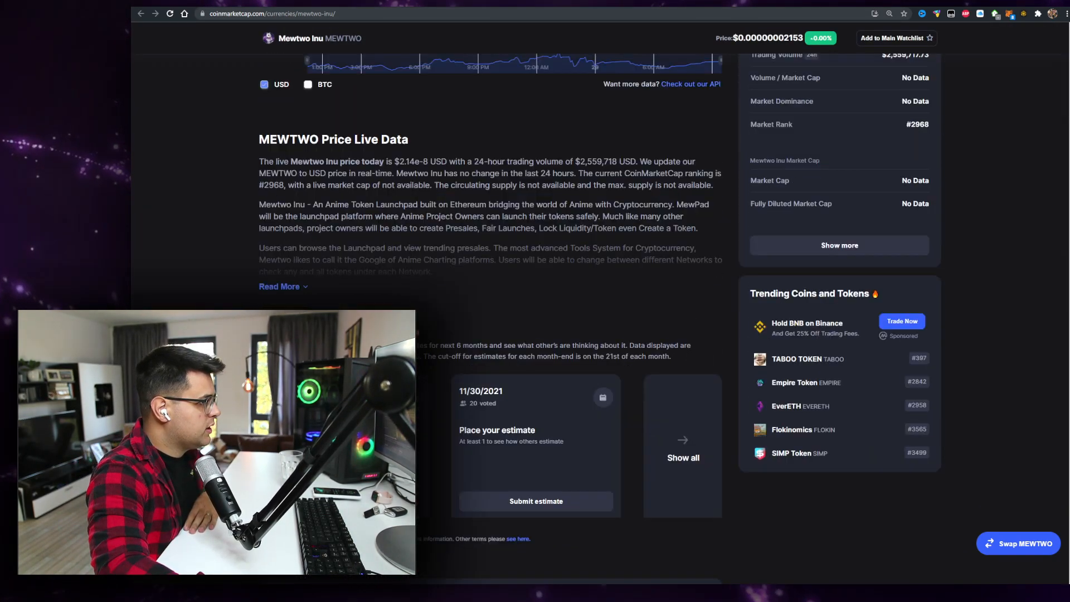
scroll(down, 3)
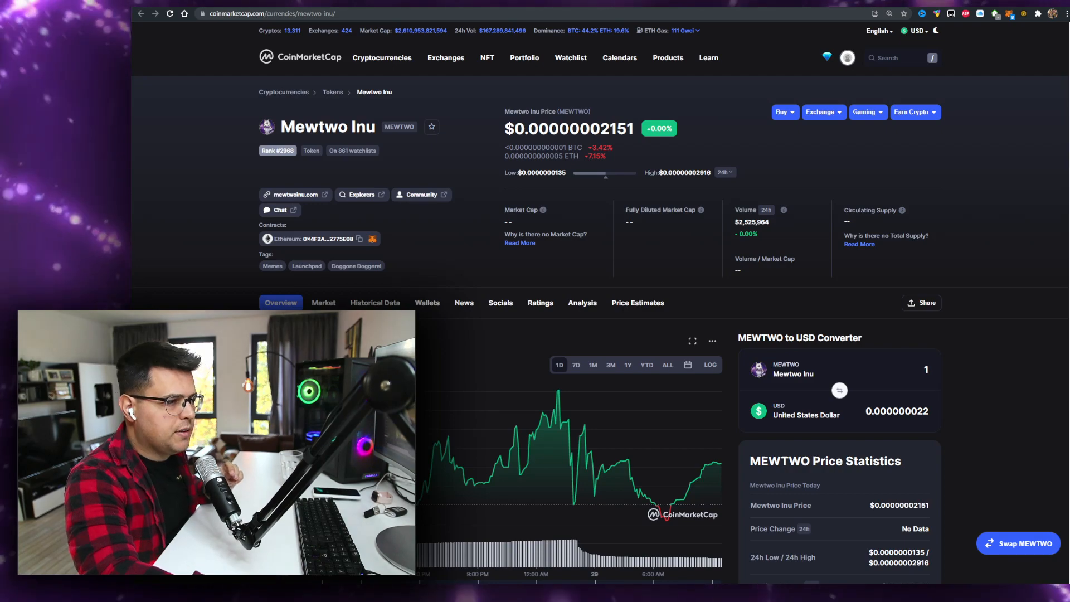
scroll(down, 3)
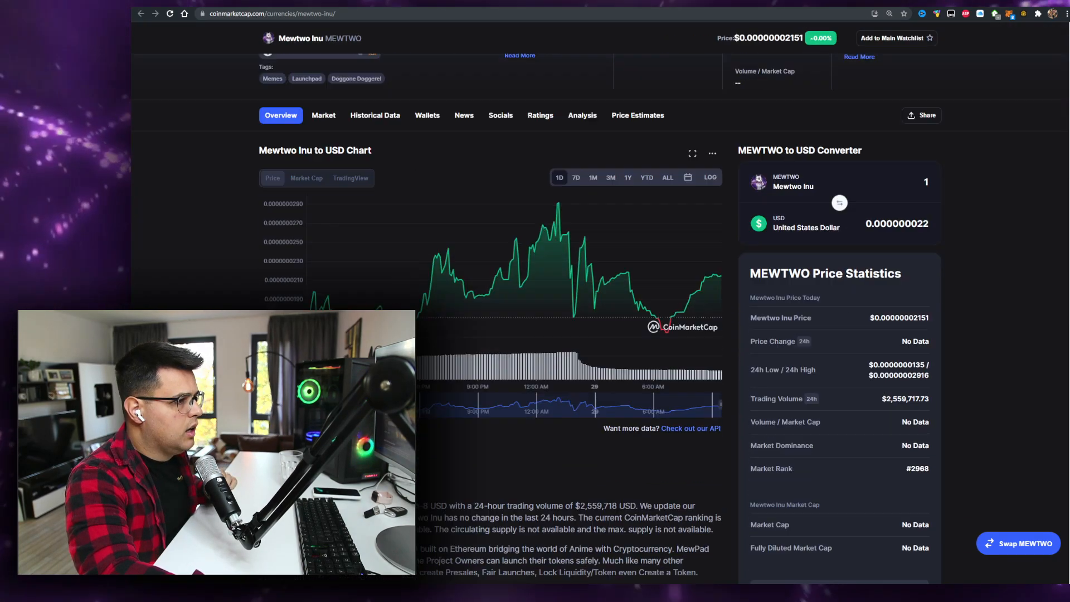
scroll(down, 3)
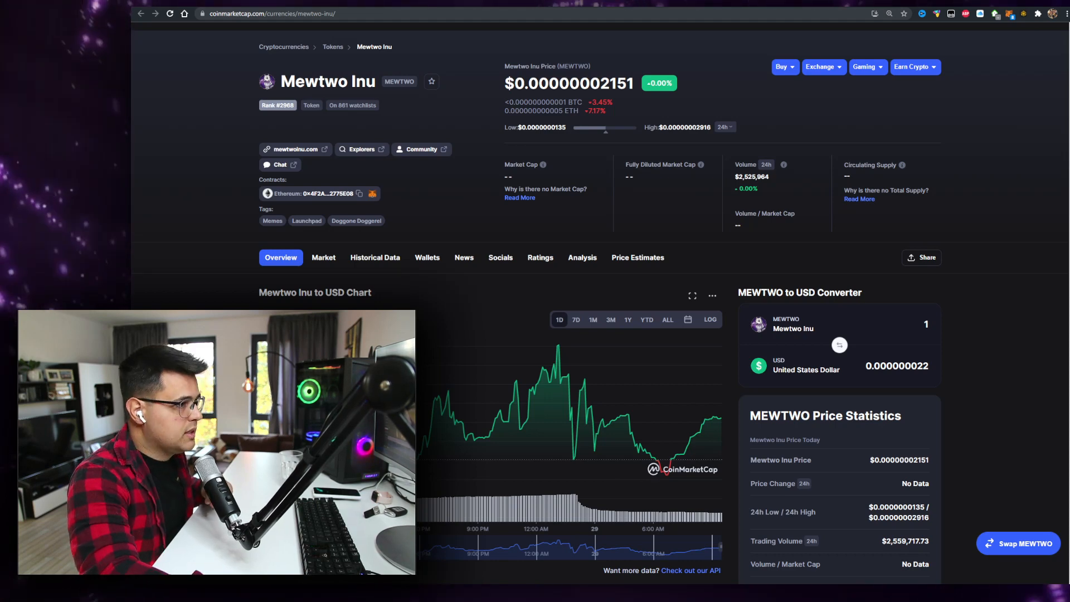
click(289, 149)
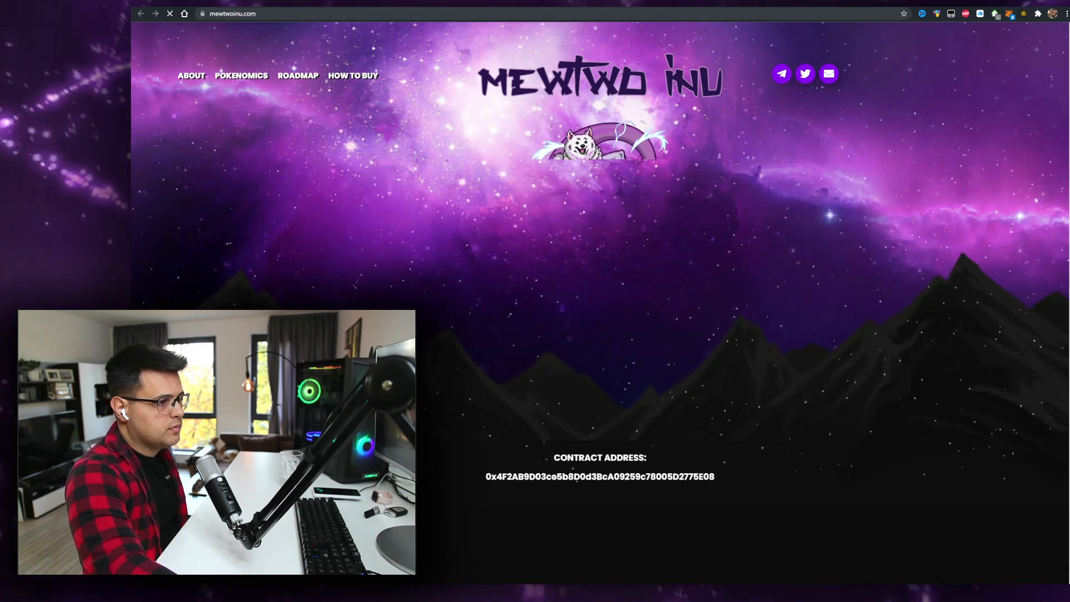
Scroll the homepage past Features to the Pokenomics section with its three tax variants.
scroll(down, 3)
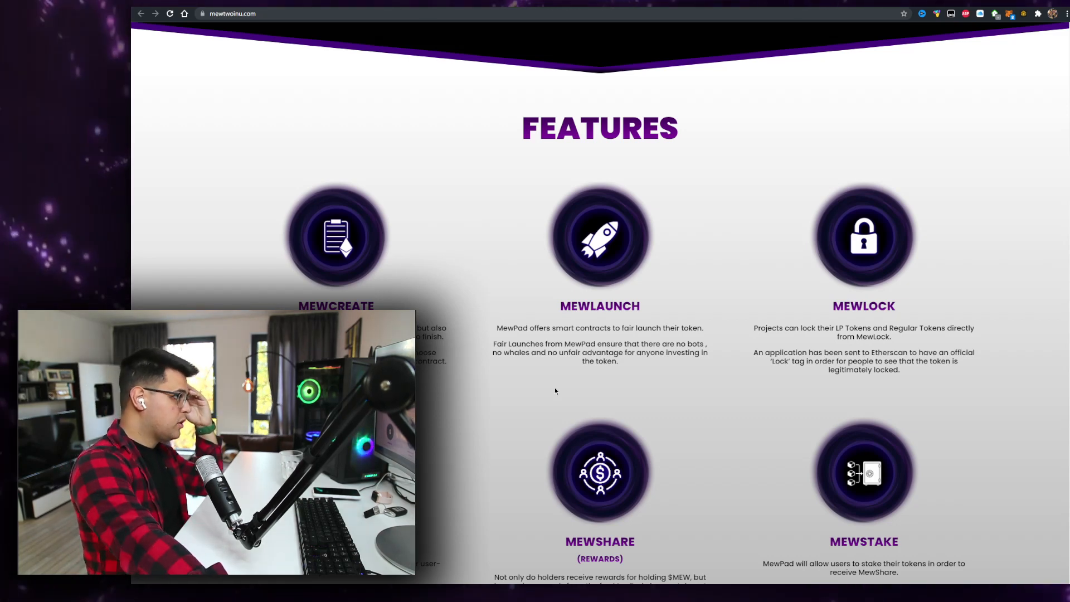
scroll(down, 3)
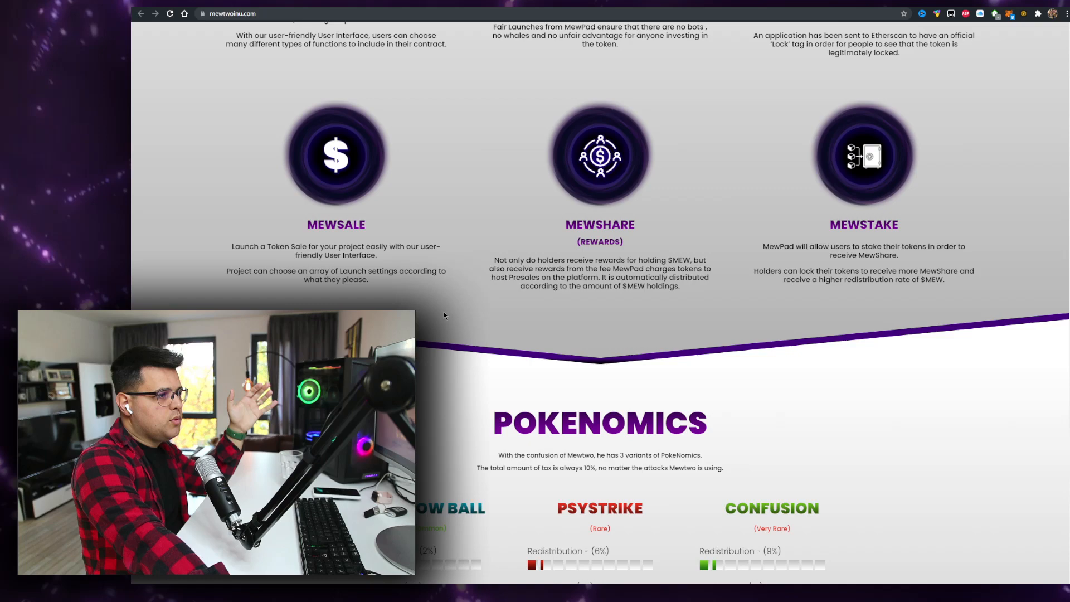
scroll(down, 3)
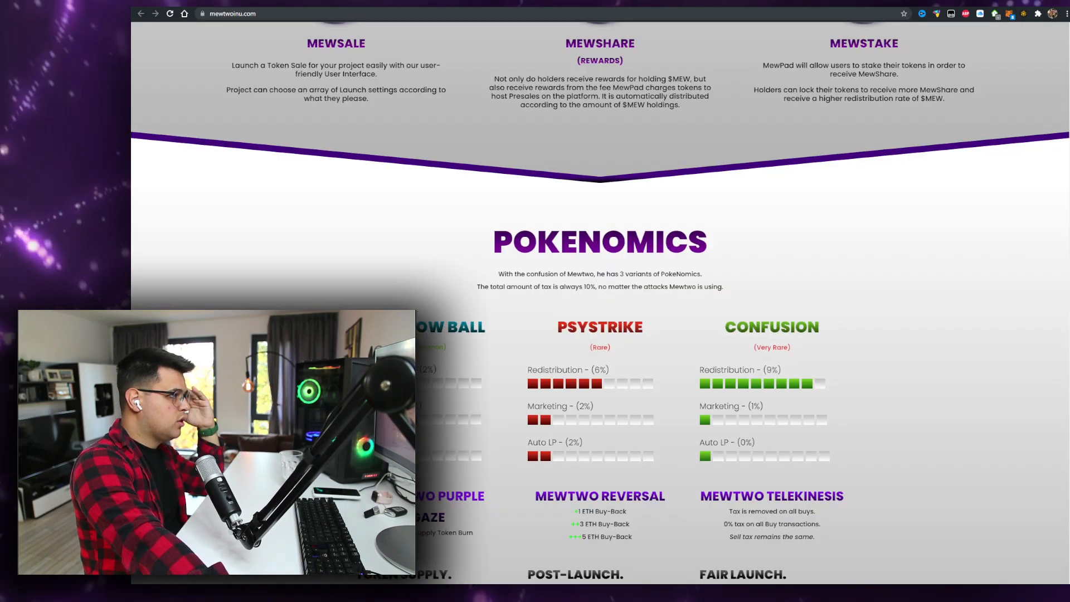
scroll(down, 3)
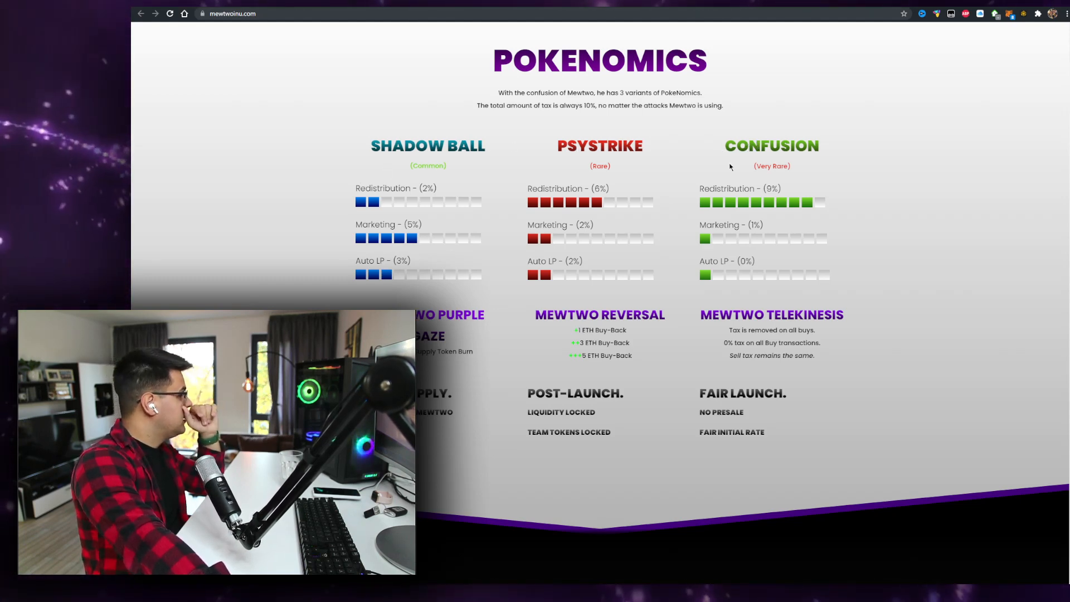
Scroll through the Roadmap and How To Buy sections down to the footer sitemap and partnerships.
scroll(down, 3)
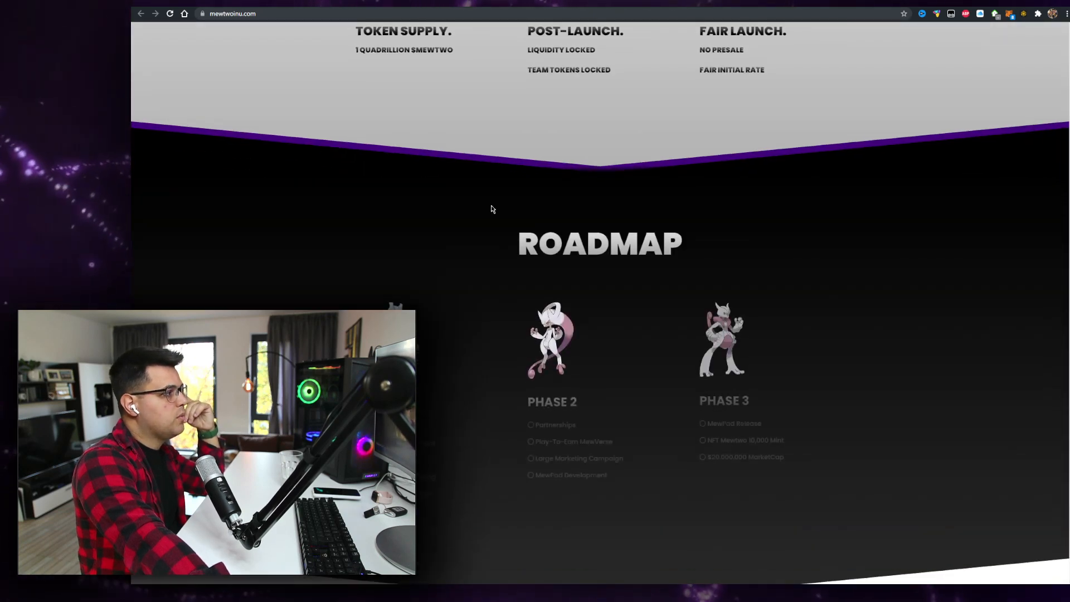
scroll(down, 3)
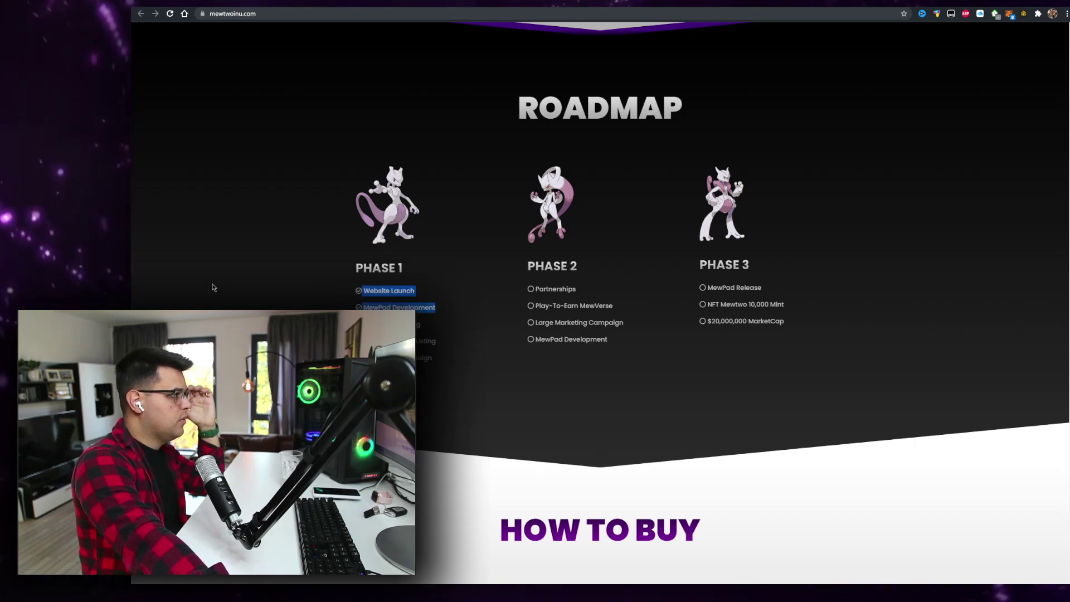
scroll(down, 3)
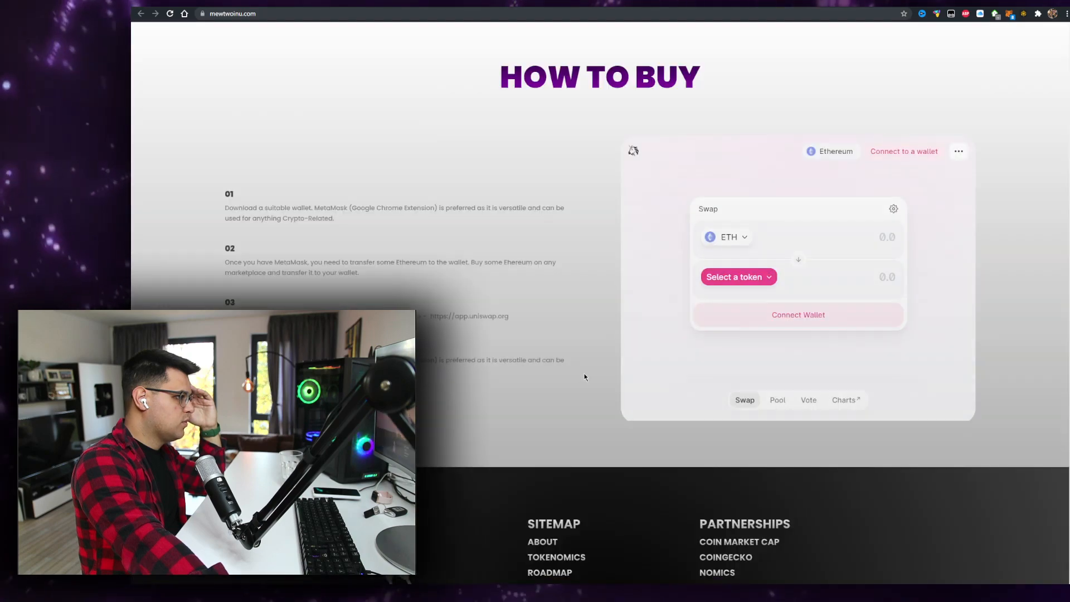
scroll(down, 3)
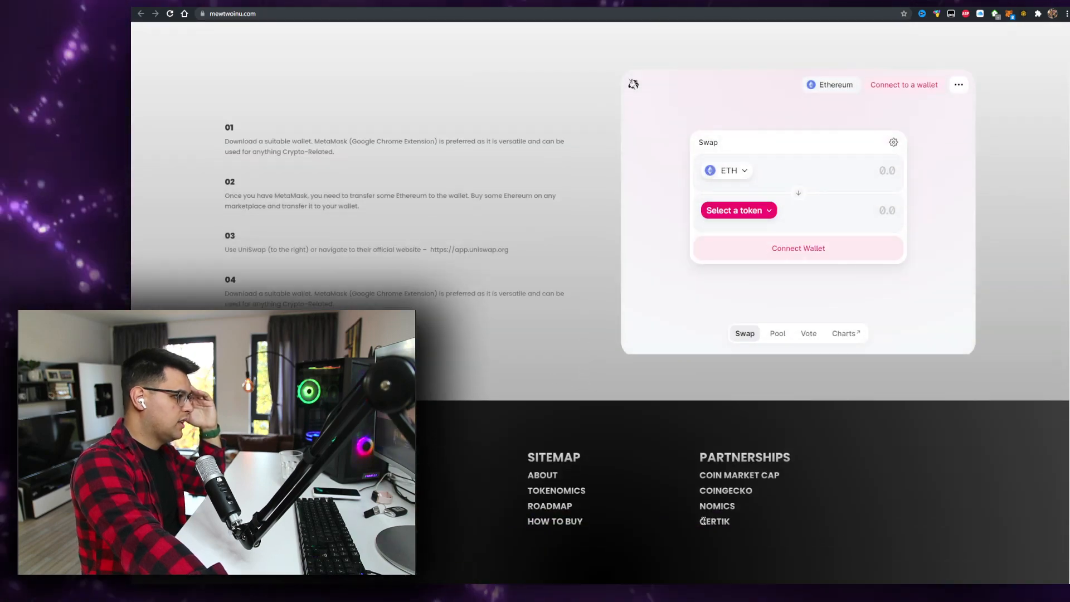
scroll(down, 3)
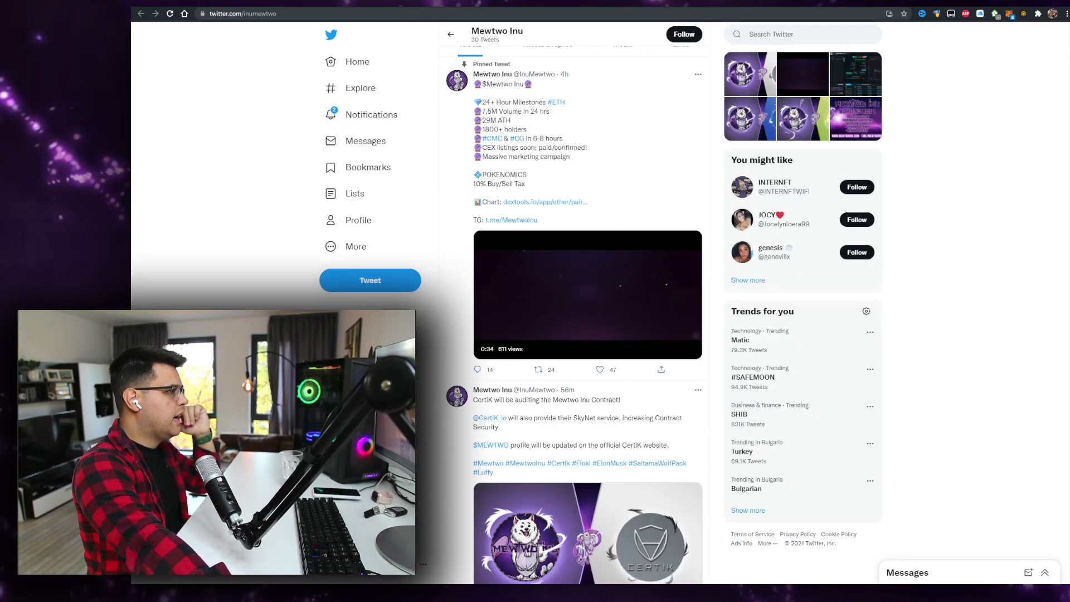
scroll(down, 3)
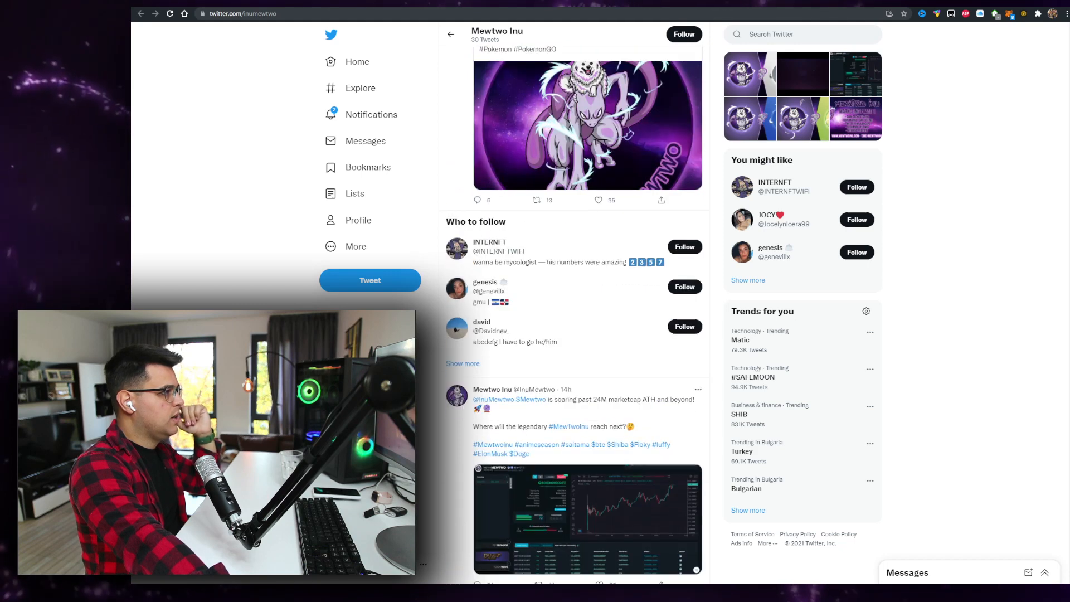
scroll(up, 3)
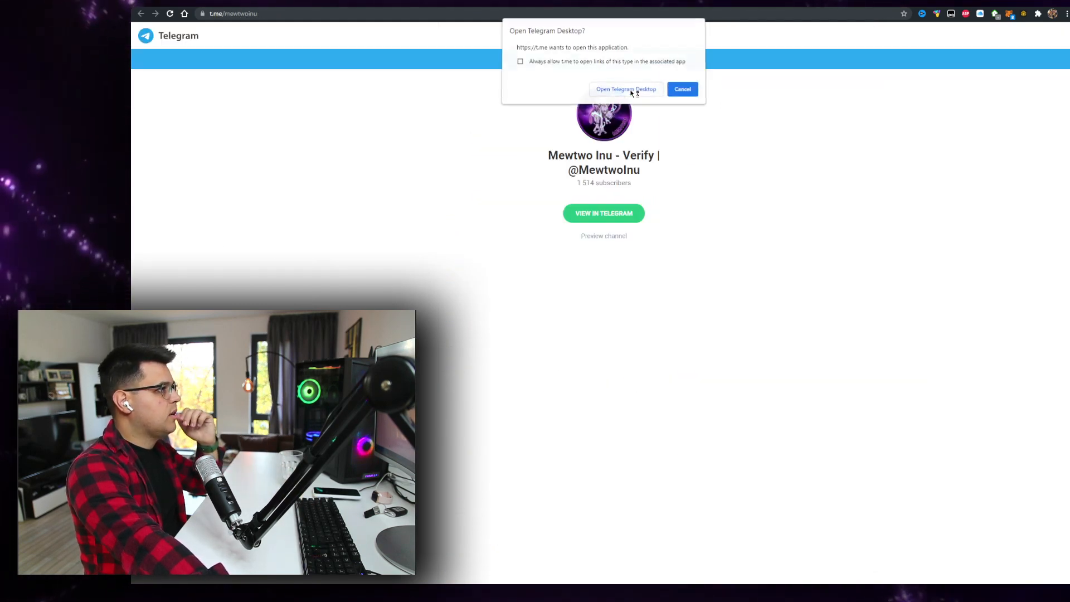
click(682, 89)
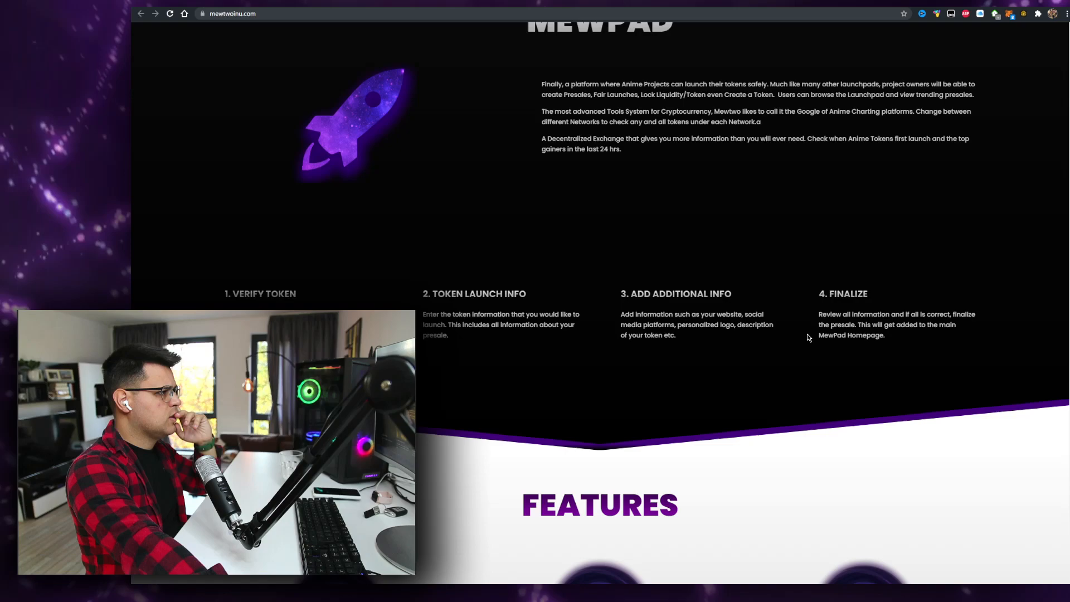
Scroll the mewtwoinu.com page to the MewPad section with its four token launch steps.
scroll(down, 3)
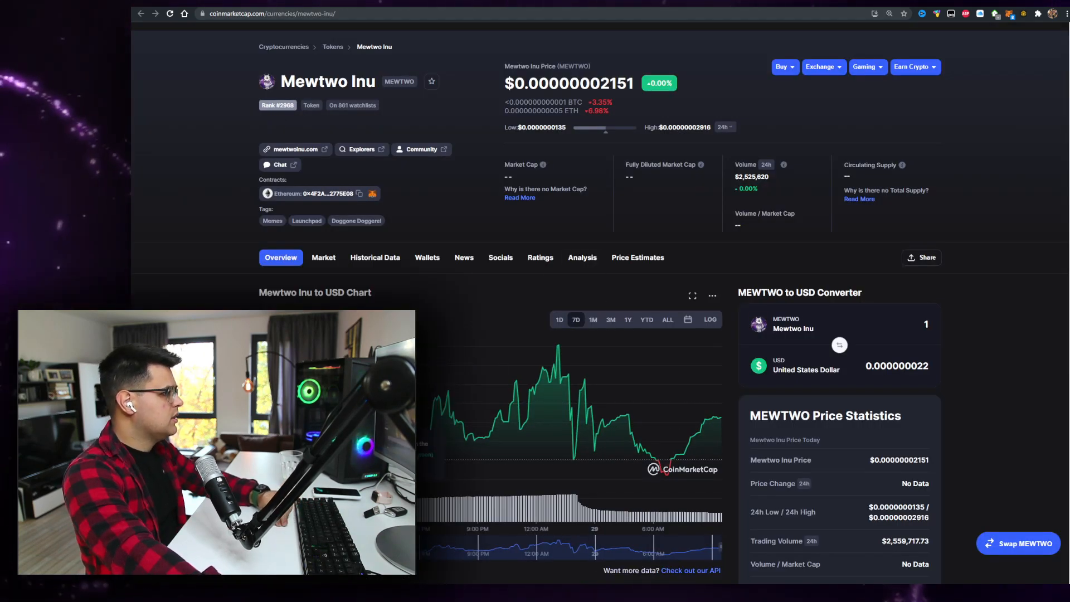
mouse_move(719, 423)
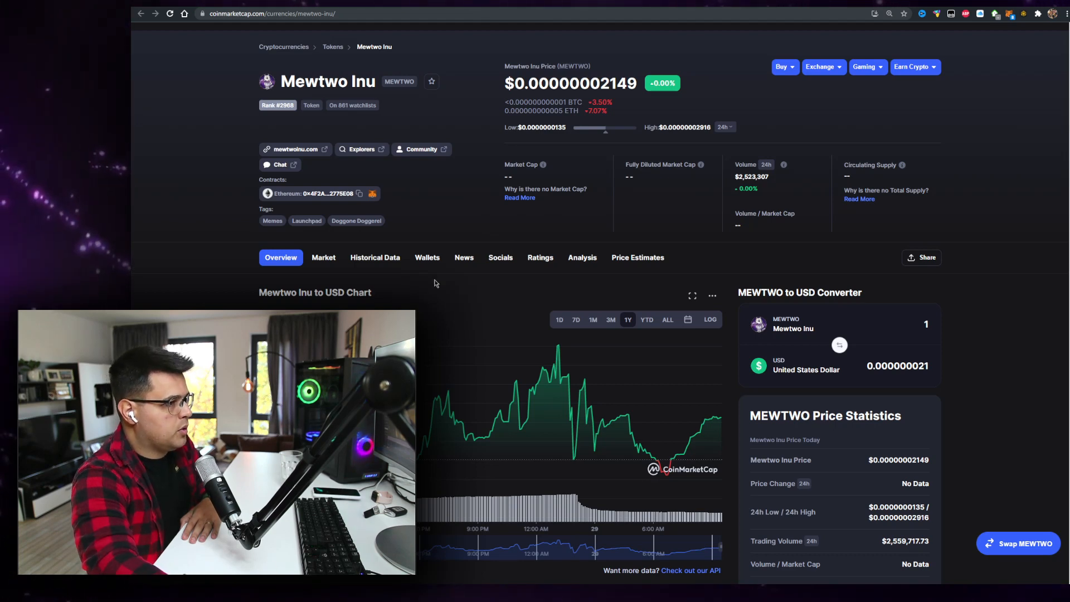
mouse_move(504, 464)
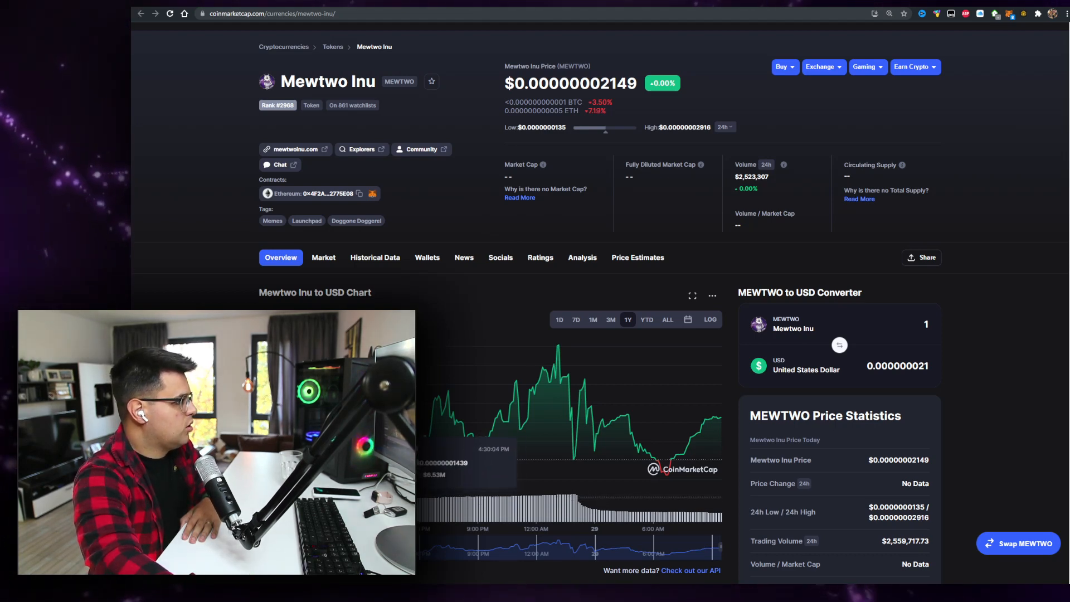
mouse_move(548, 342)
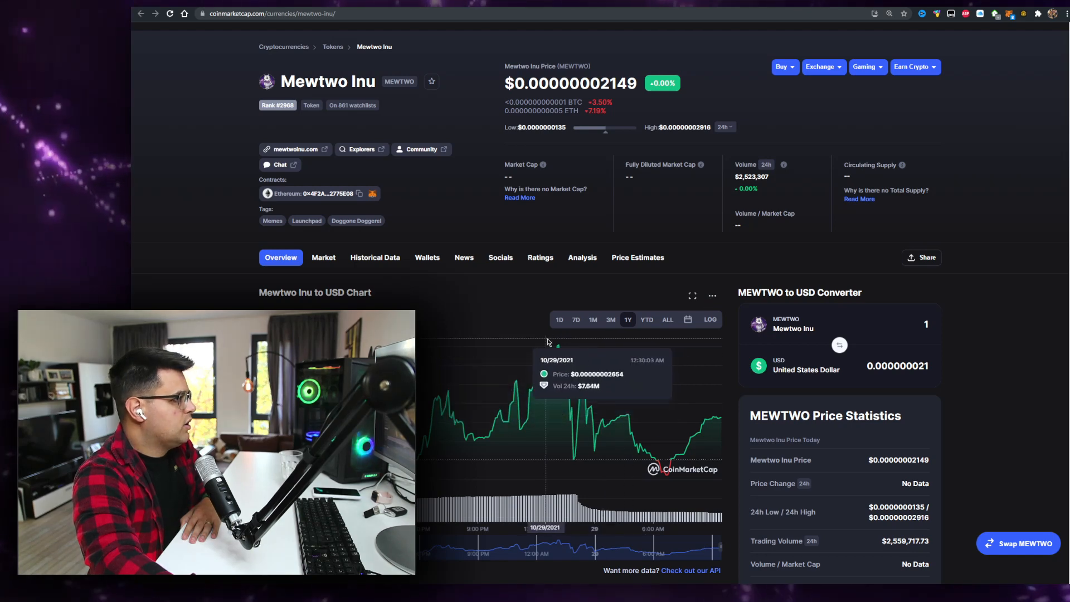